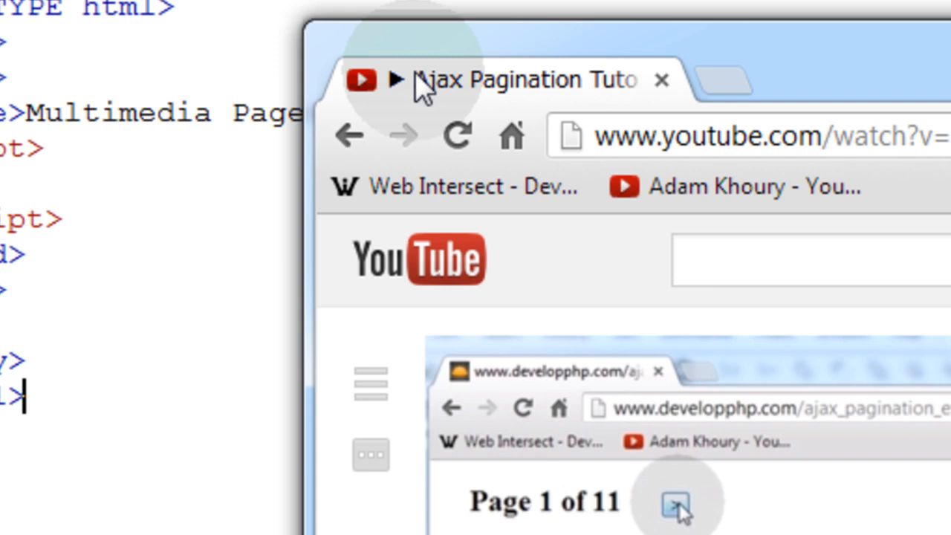
Select the Multimedia Page title text in the head of example.html
{"action": "left_click", "coordinate": [676, 504]}
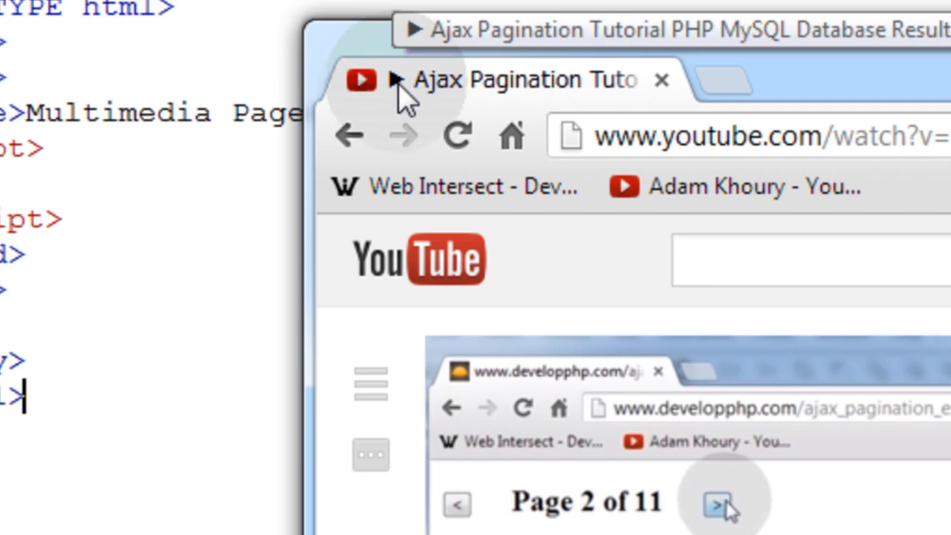
{"action": "left_click", "coordinate": [716, 504]}
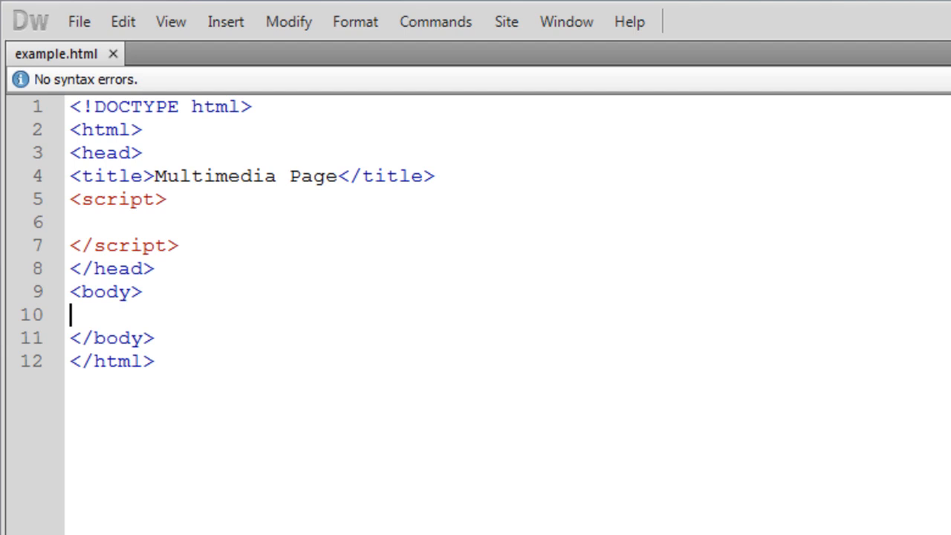
{"action": "mouse_move", "coordinate": [250, 255]}
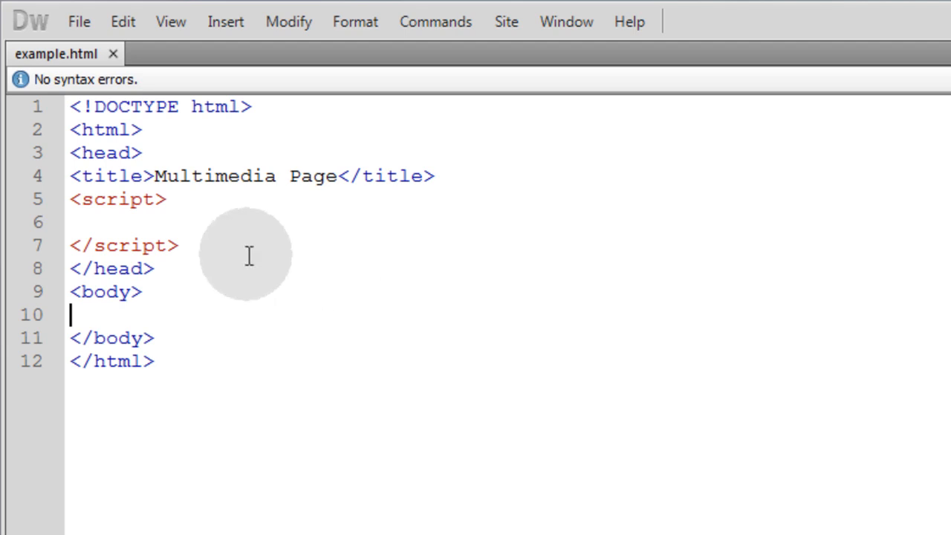
{"action": "mouse_move", "coordinate": [155, 237]}
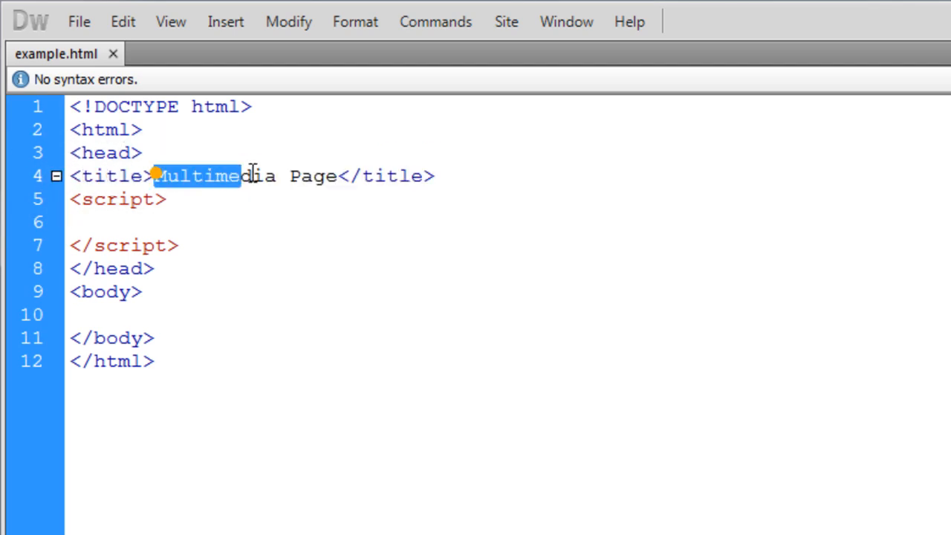
{"action": "left_click_drag", "start_coordinate": [157, 175], "coordinate": [335, 176]}
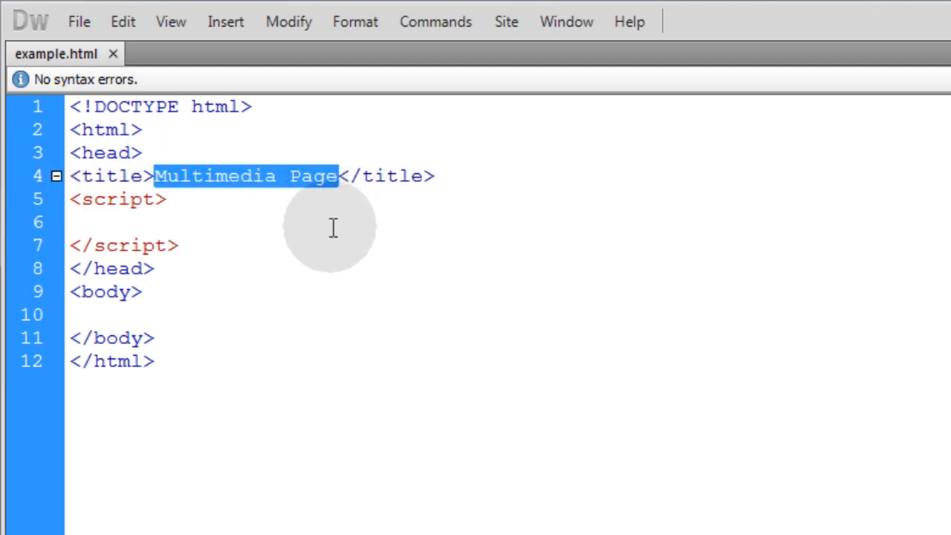
{"action": "mouse_move", "coordinate": [244, 216]}
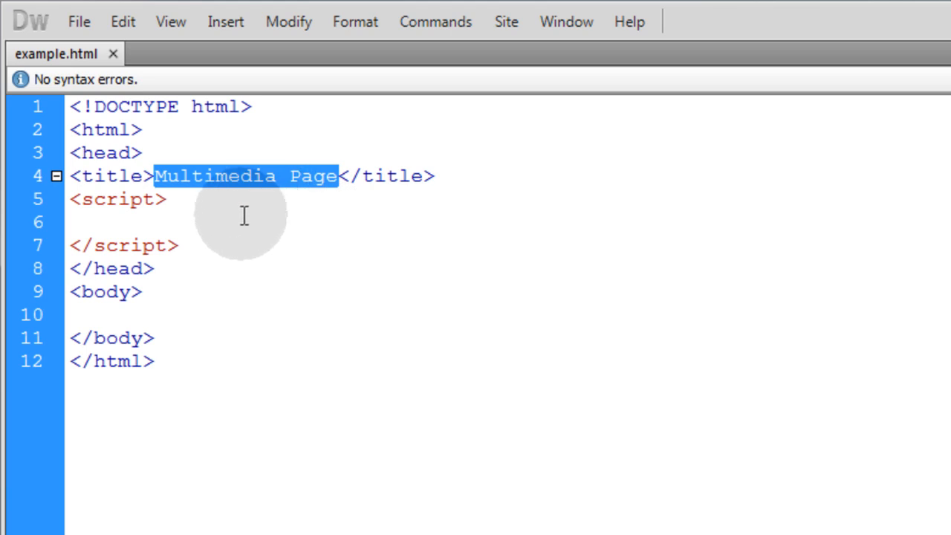
{"action": "mouse_move", "coordinate": [244, 214]}
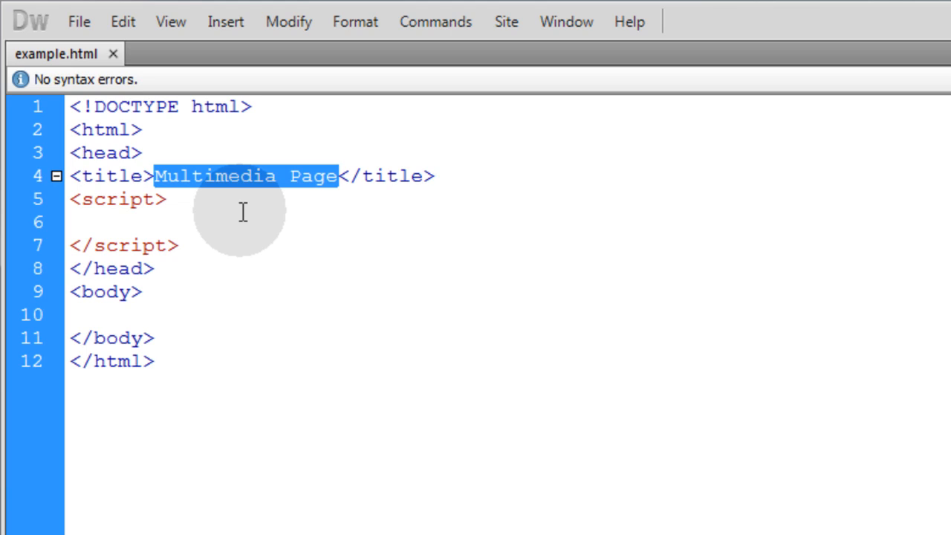
Add a Play button on line 10 whose onclick attribute calls tabText()
{"action": "type", "text": "<"}
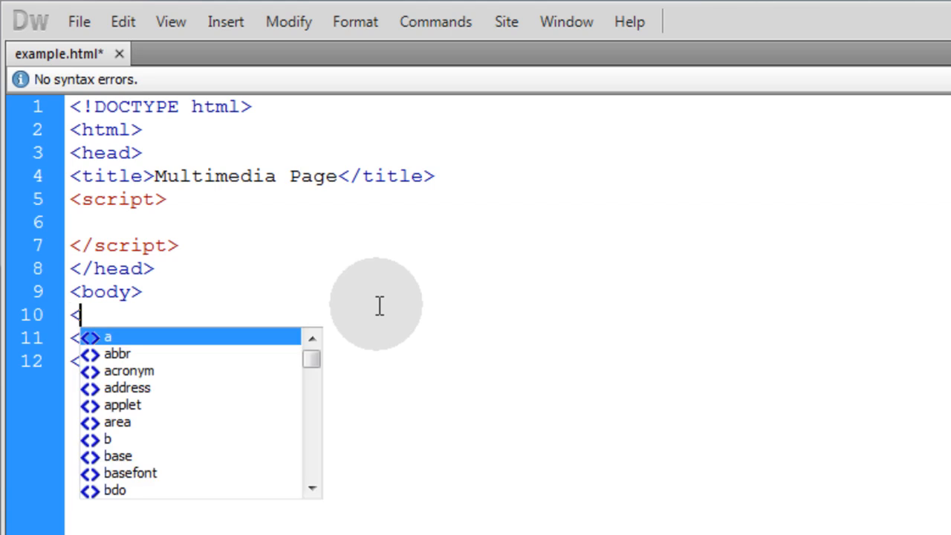
{"action": "type", "text": "button></button>"}
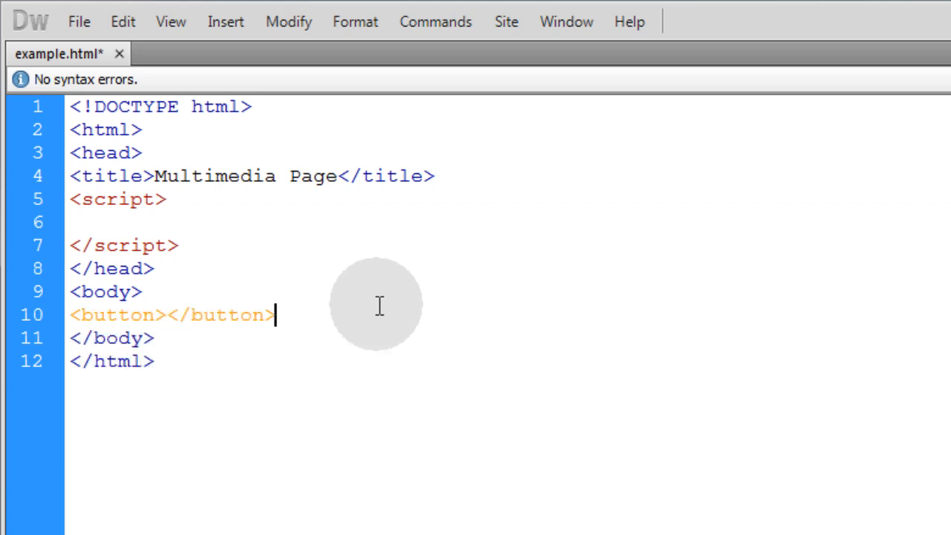
{"action": "type", "text": "Pla"}
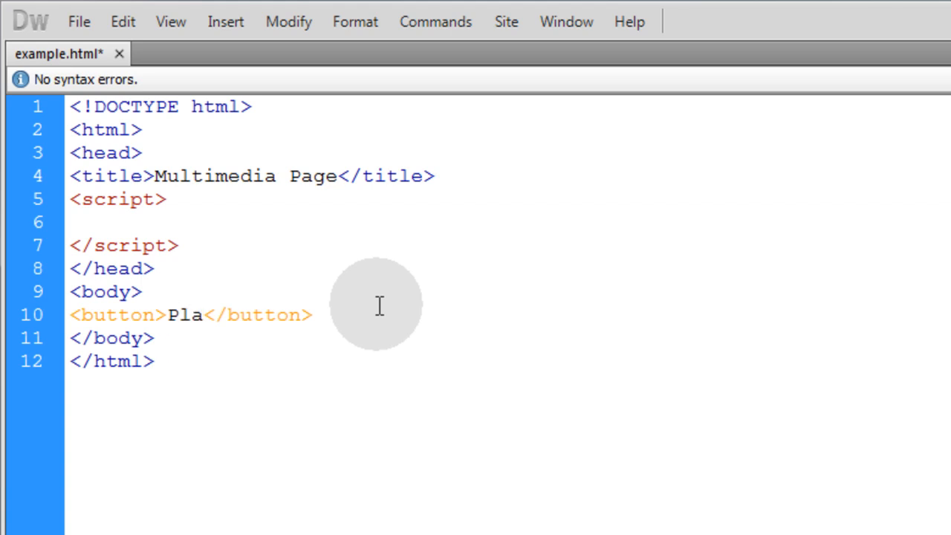
{"action": "type", "text": "y"}
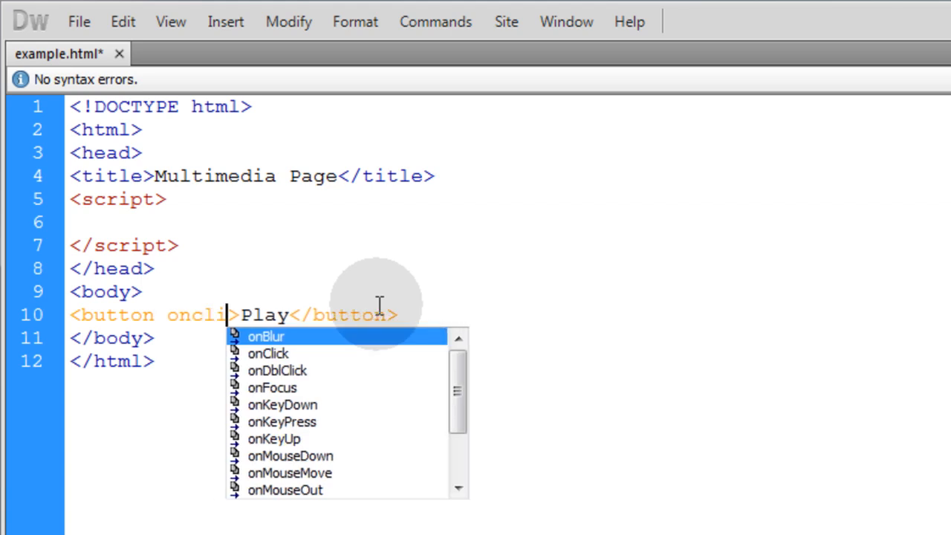
{"action": "left_click", "coordinate": [267, 354]}
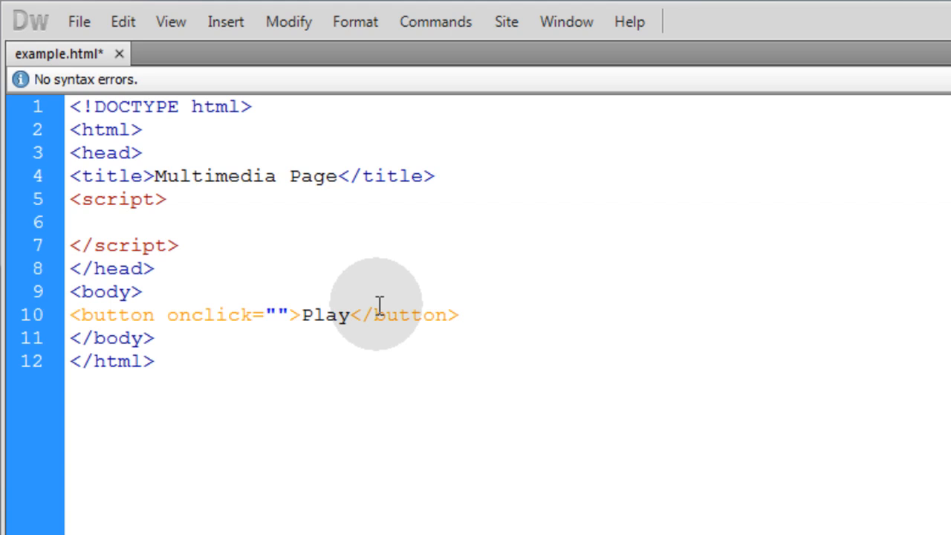
{"action": "type", "text": "tabText("}
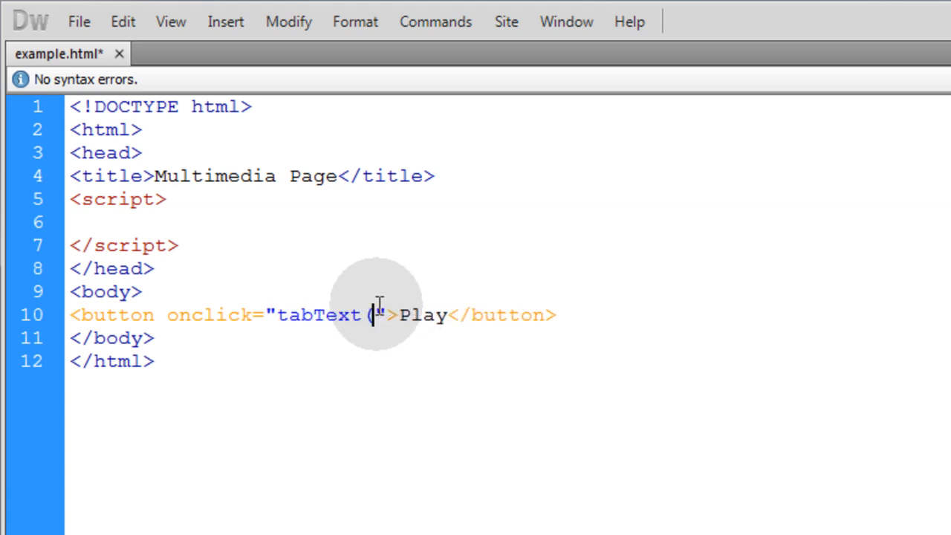
{"action": "type", "text": ")"}
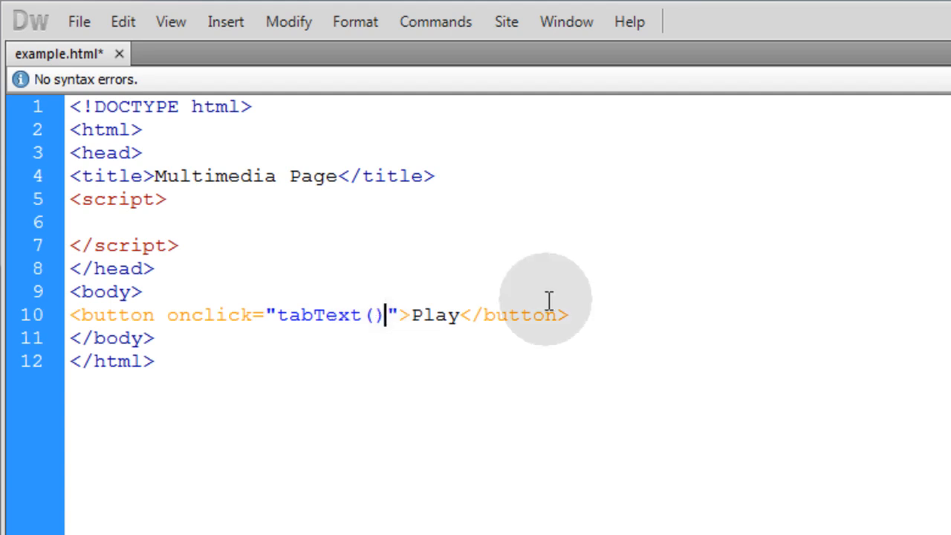
Duplicate the line as a Pause button and give both calls 'Multimedia Page' arguments, prefixing Play's with &#9654;
{"action": "triple_click", "coordinate": [327, 315]}
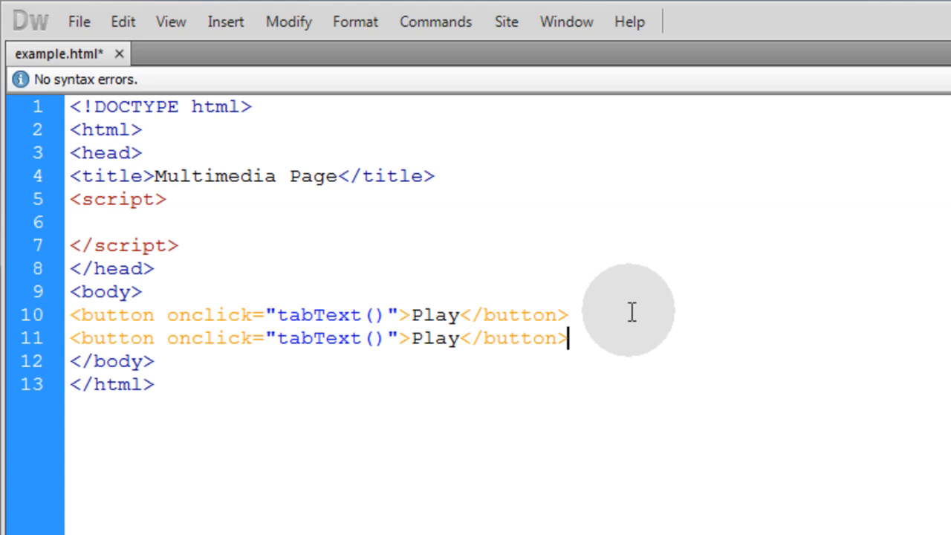
{"action": "type", "text": "Pause"}
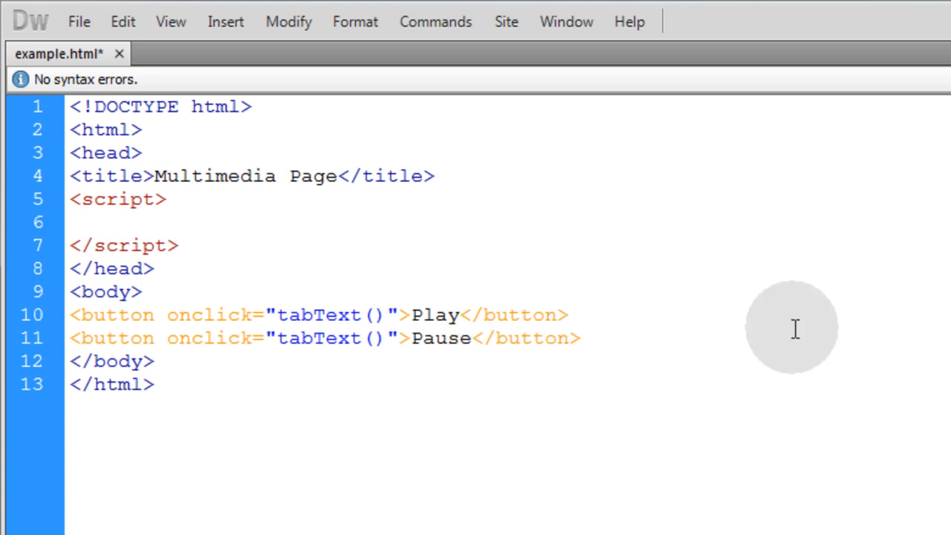
{"action": "type", "text": "''"}
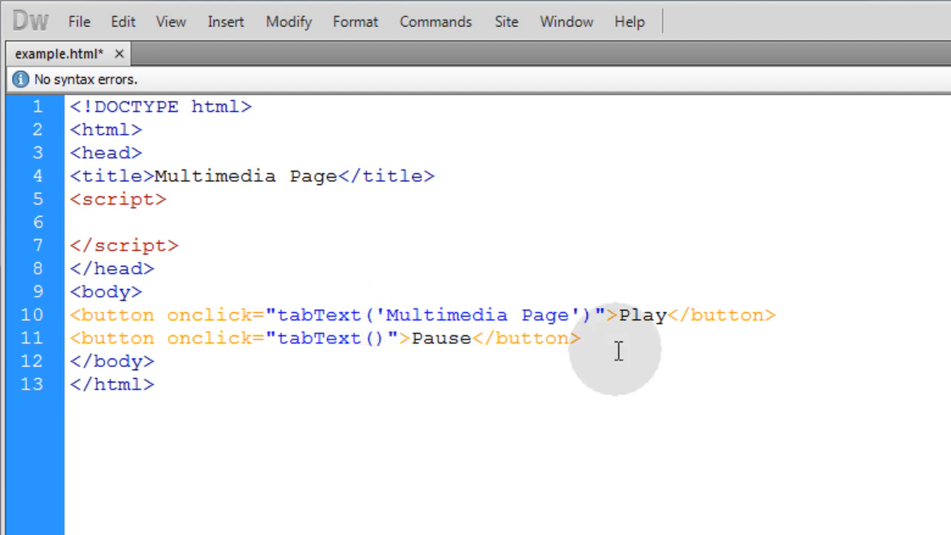
{"action": "type", "text": "'Multimedia Page'"}
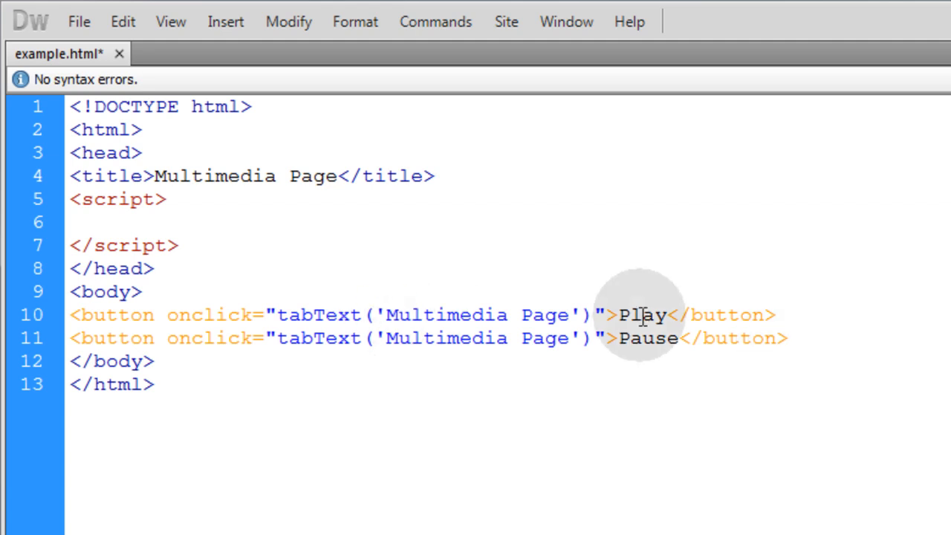
{"action": "type", "text": "&#9654;"}
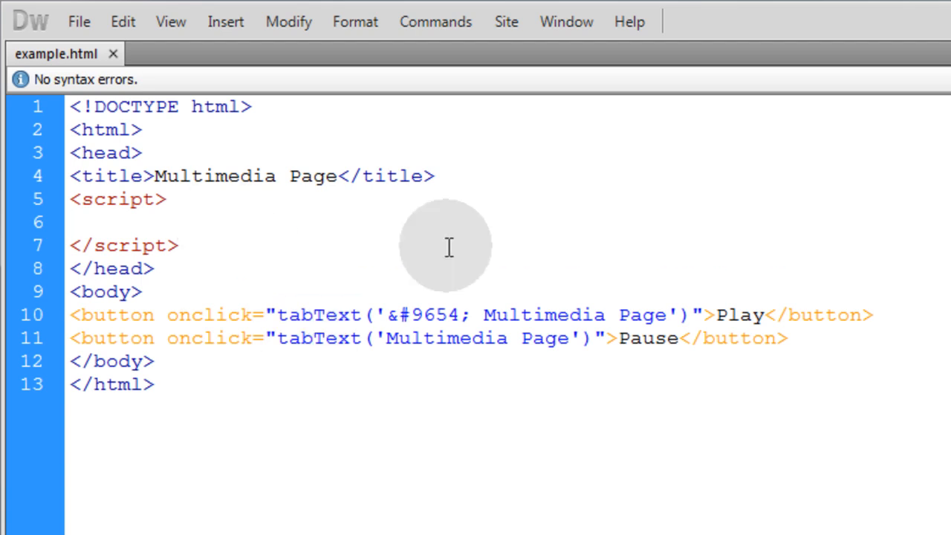
Declare the tabText function with its braces in the script section
{"action": "type", "text": "function tabText("}
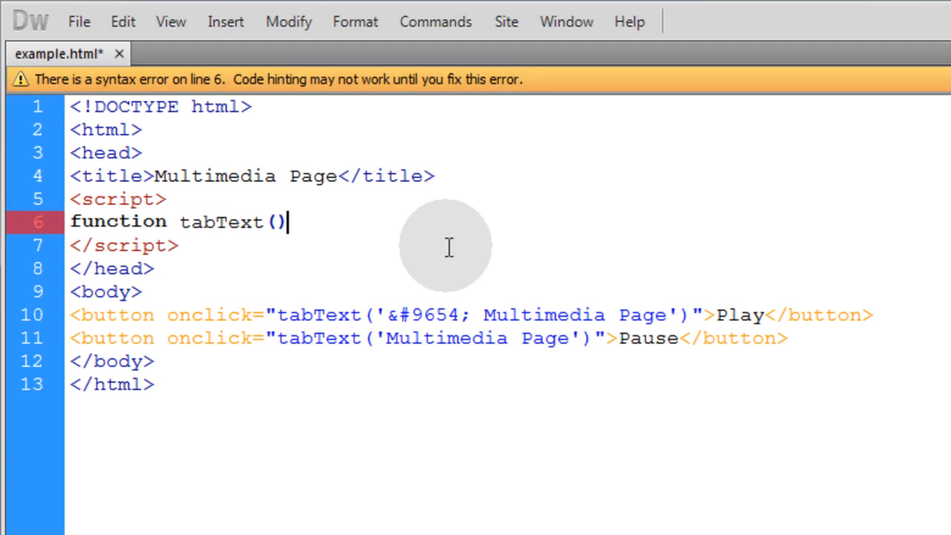
{"action": "type", "text": "{"}
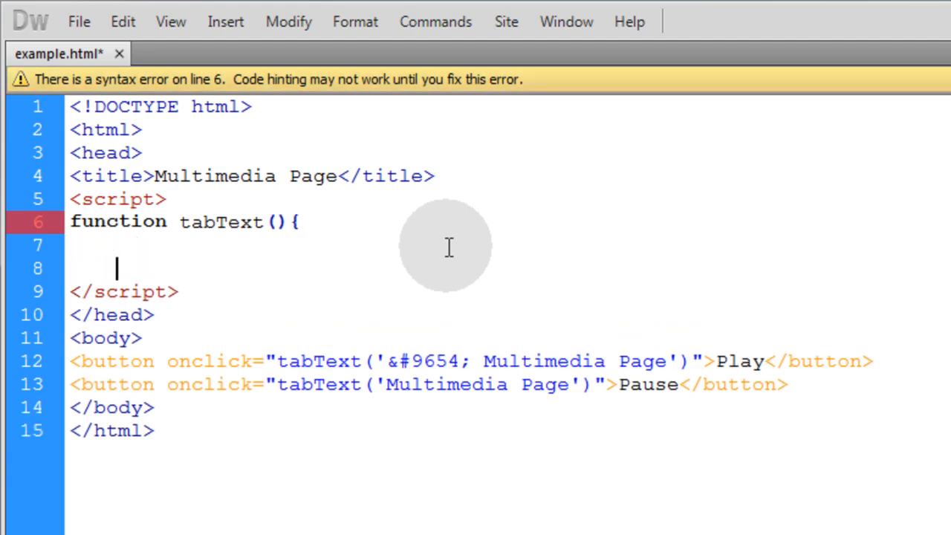
{"action": "type", "text": "}"}
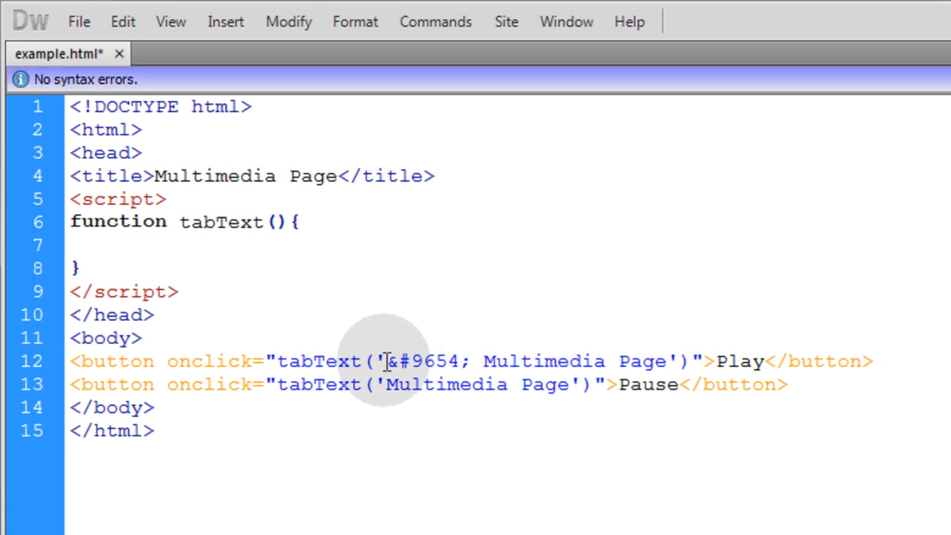
{"action": "left_click_drag", "start_coordinate": [384, 361], "coordinate": [657, 361]}
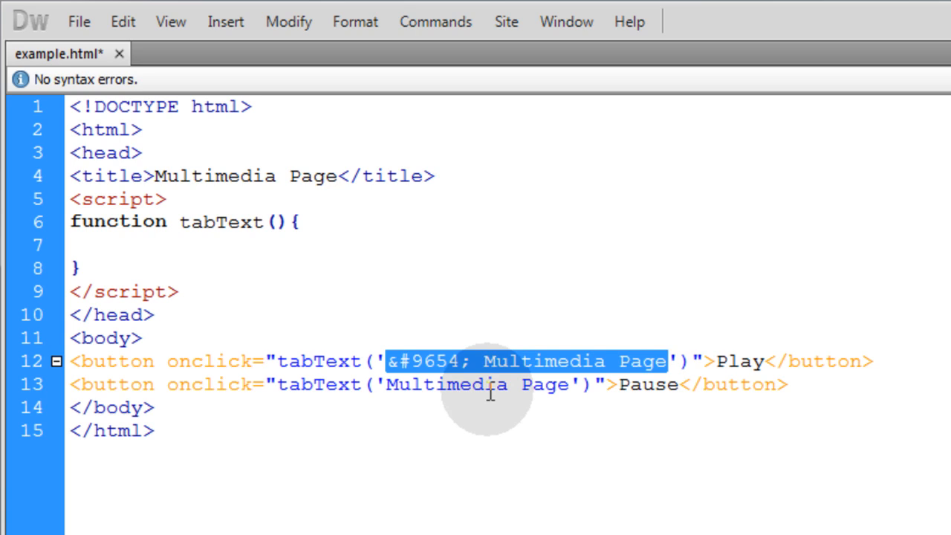
Give tabText a text parameter setting document.title = text; and save example.html
{"action": "type", "text": "text"}
{"action": "left_click", "coordinate": [510, 245]}
{"action": "type", "text": "do"}
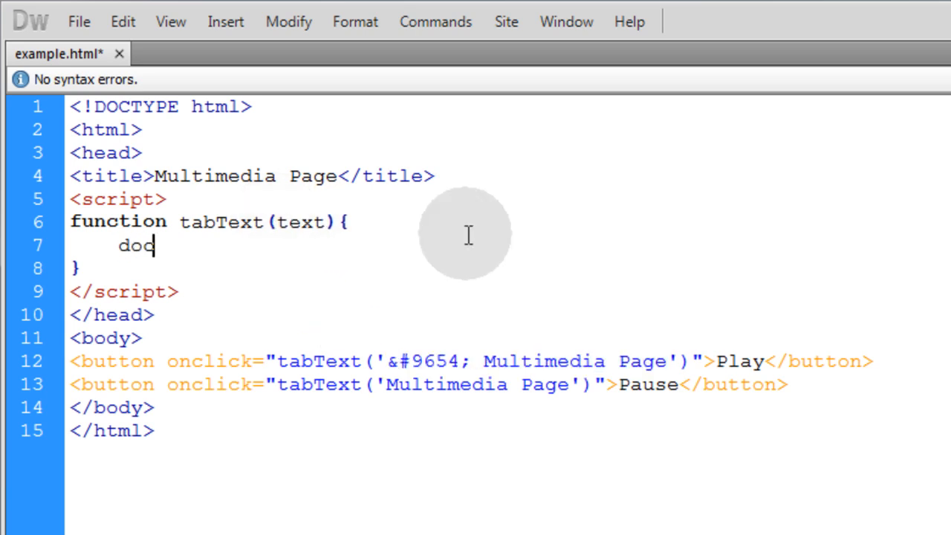
{"action": "type", "text": "cument.title ="}
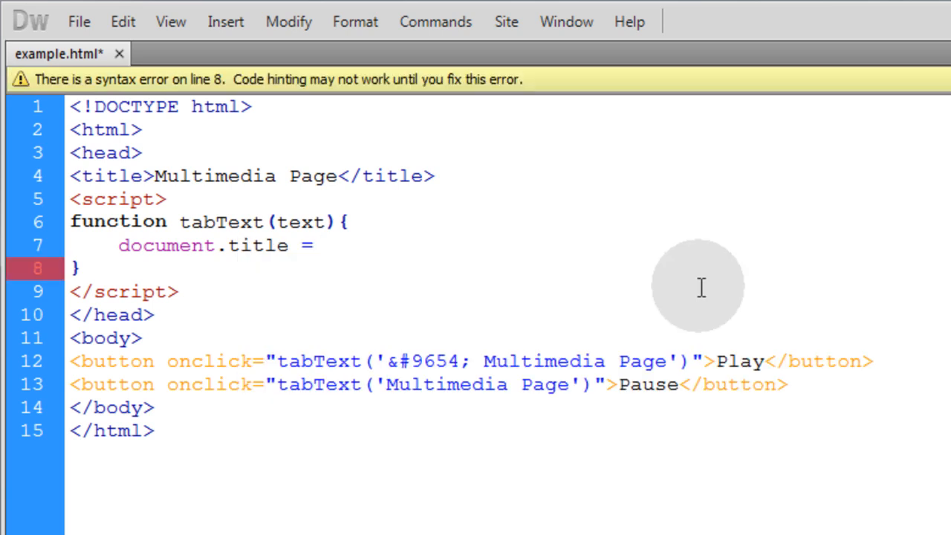
{"action": "type", "text": "text;"}
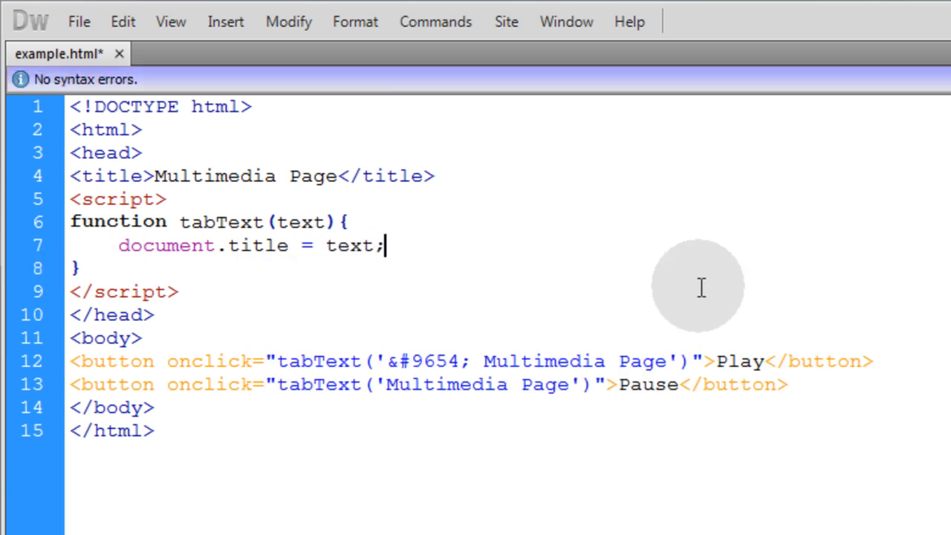
{"action": "key", "text": "ctrl+s"}
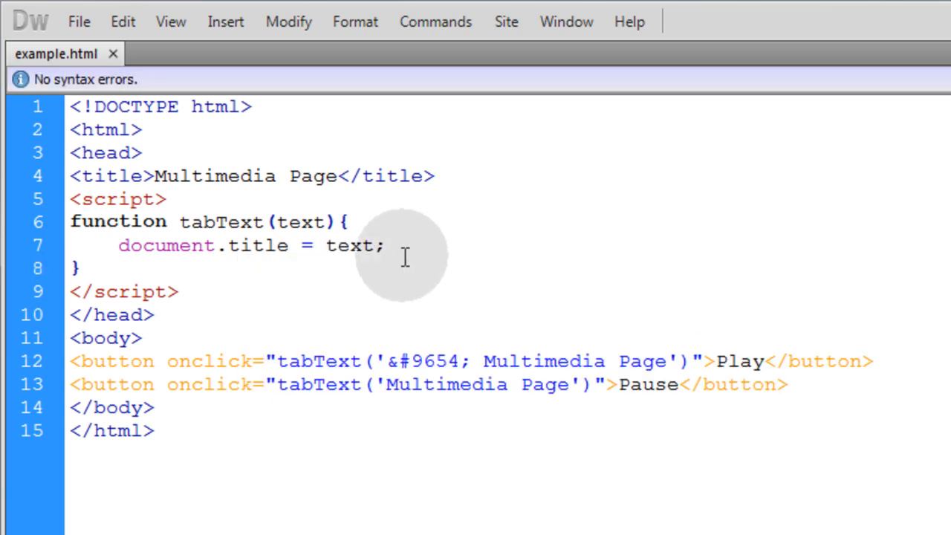
{"action": "left_click", "coordinate": [380, 246]}
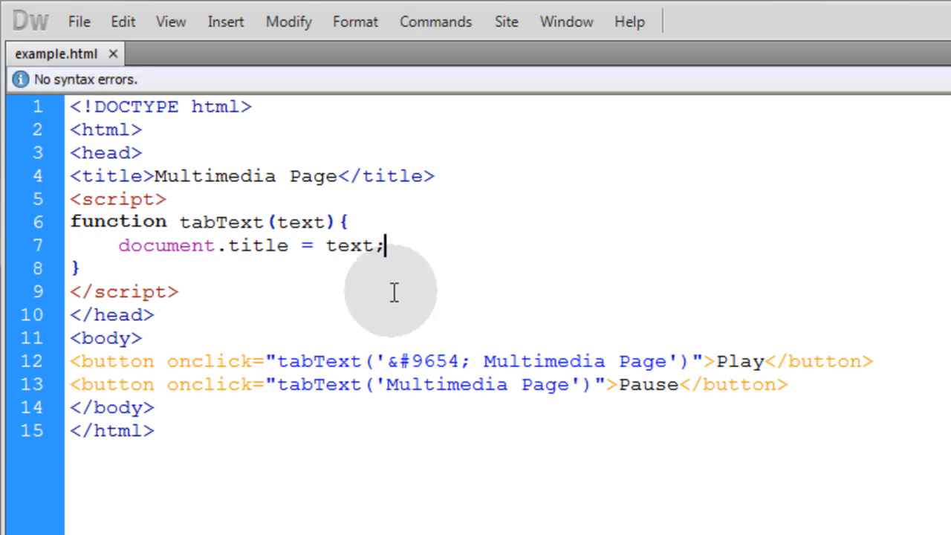
{"action": "double_click", "coordinate": [208, 384]}
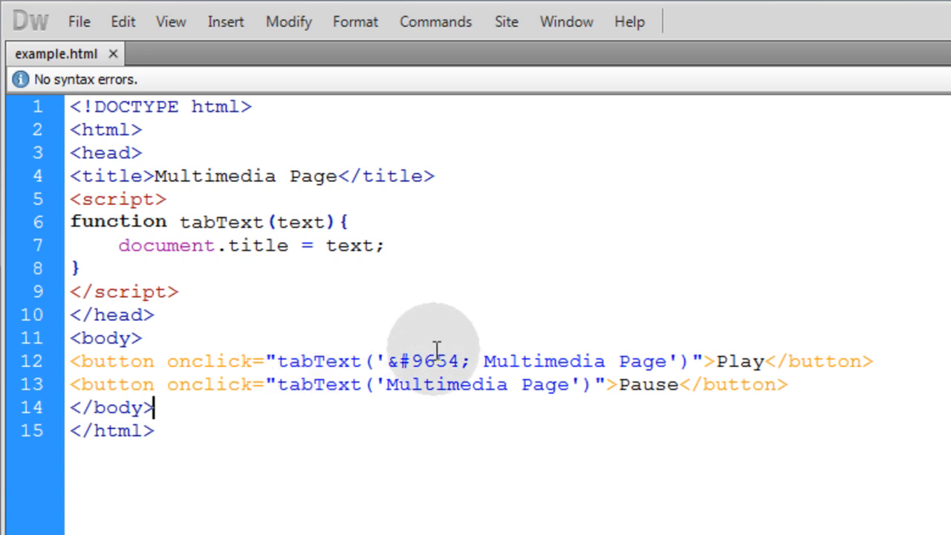
Copy the &#9654; entity from the Play call to the start of the <title> text and save
{"action": "double_click", "coordinate": [428, 361]}
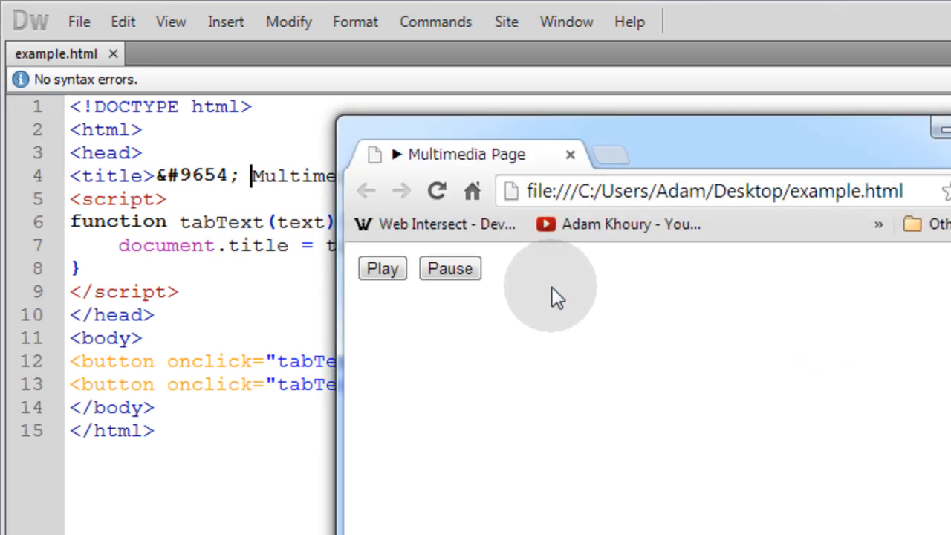
{"action": "mouse_move", "coordinate": [445, 163]}
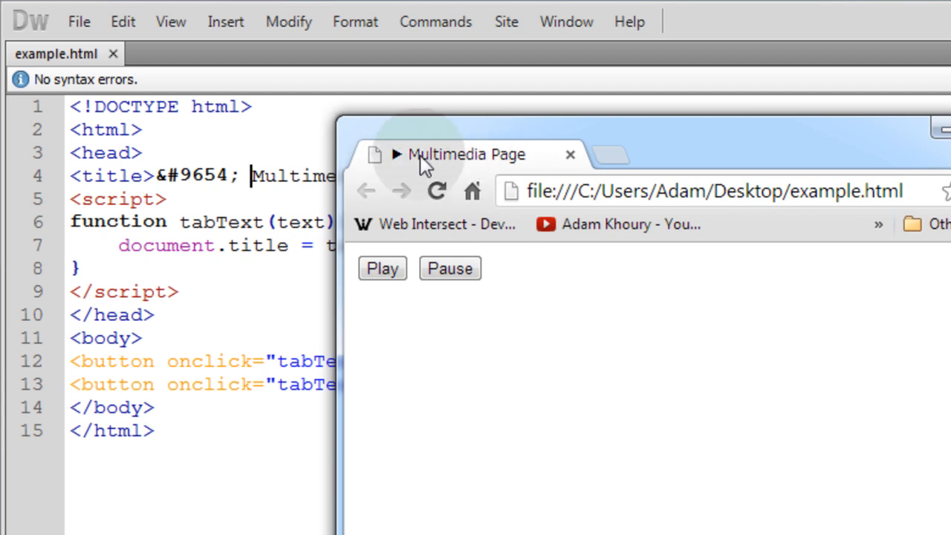
Load example.html in Chrome and toggle the tab-title arrow with the Play and Pause buttons
{"action": "left_click", "coordinate": [449, 268]}
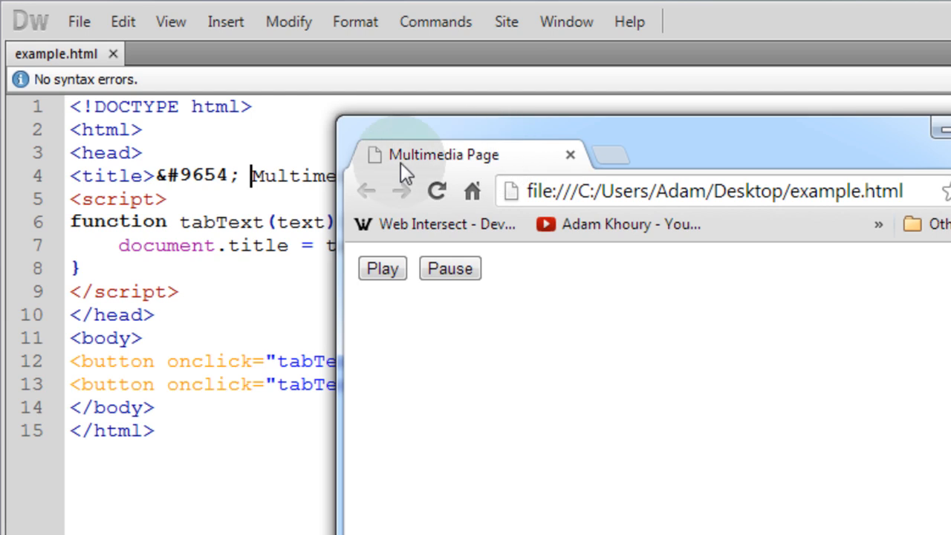
{"action": "left_click", "coordinate": [382, 267]}
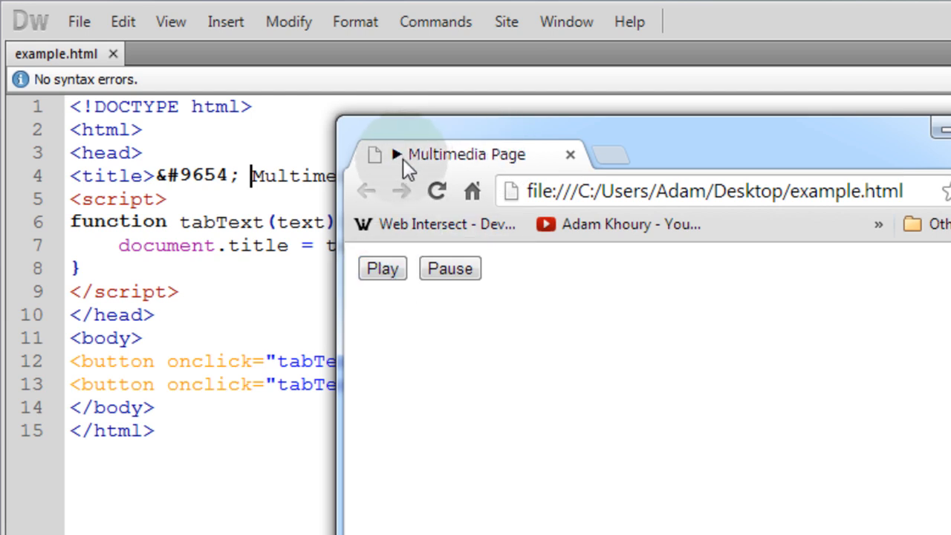
{"action": "mouse_move", "coordinate": [434, 178]}
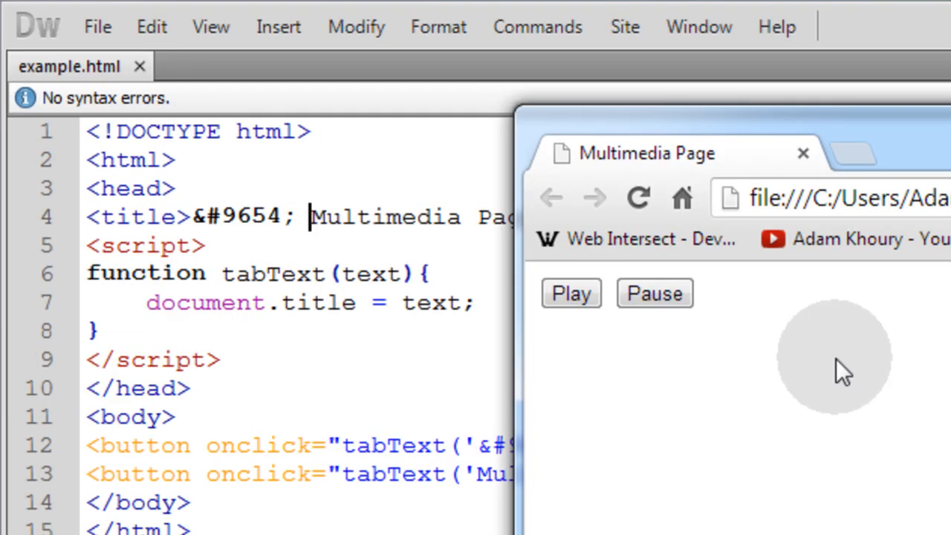
{"action": "left_click", "coordinate": [570, 294]}
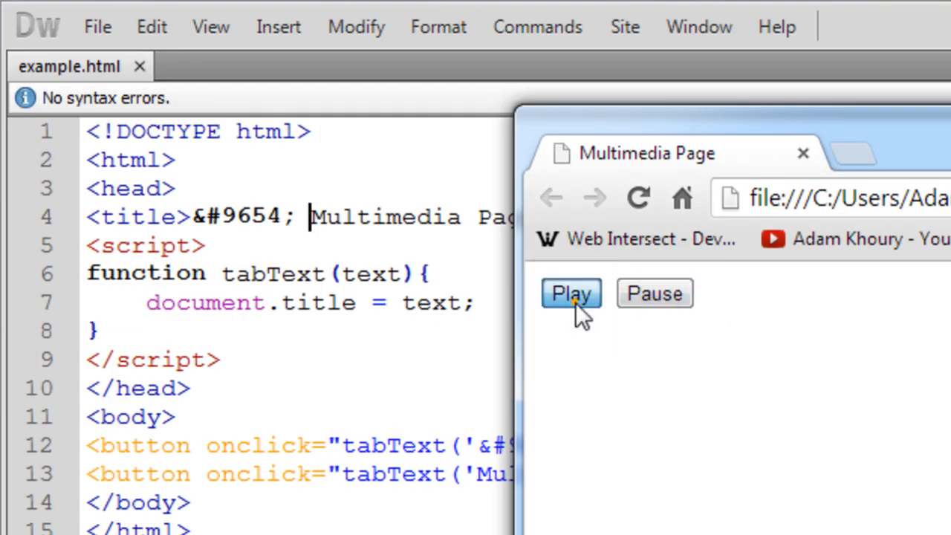
{"action": "left_click", "coordinate": [571, 294]}
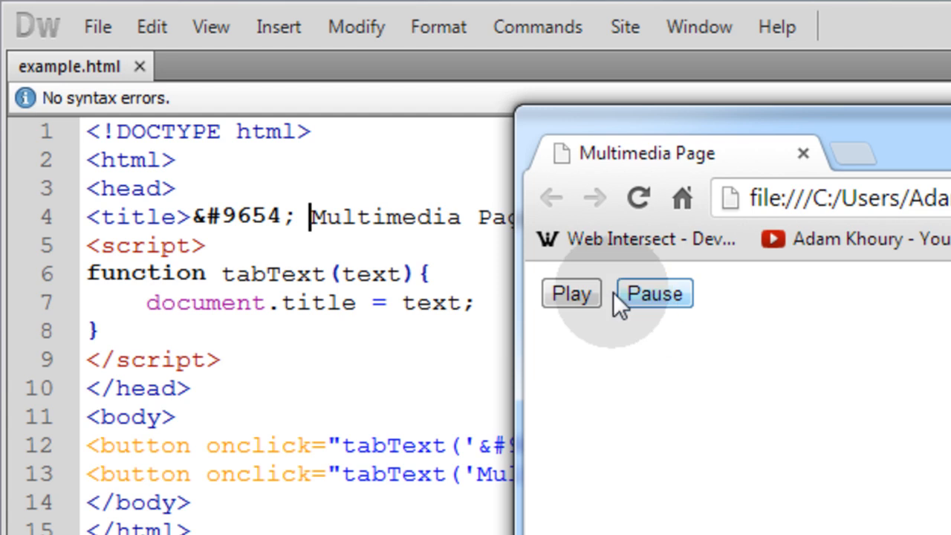
{"action": "left_click", "coordinate": [654, 294]}
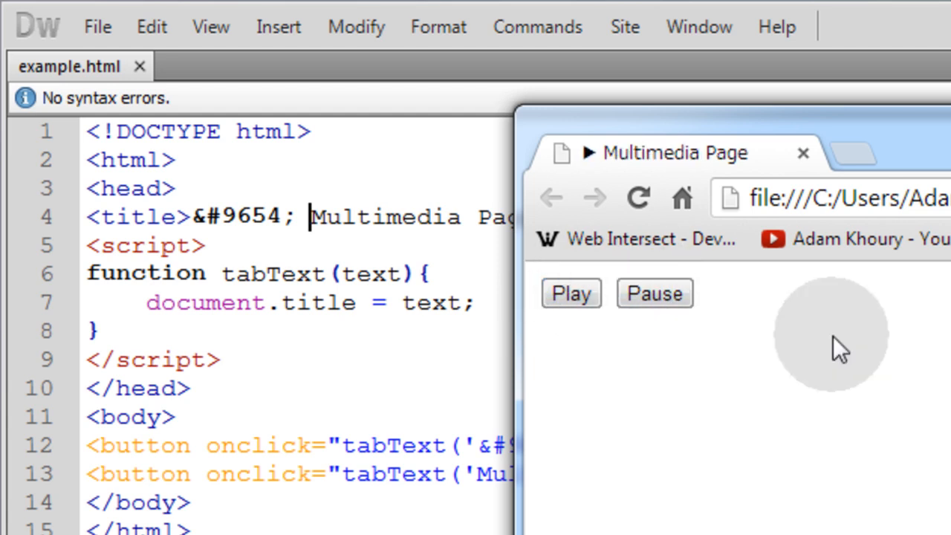
{"action": "mouse_move", "coordinate": [855, 349]}
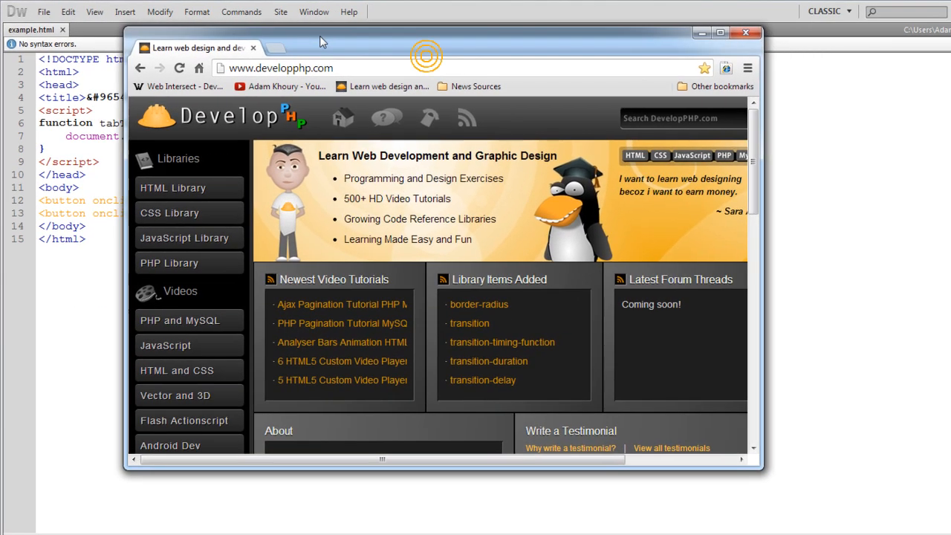
Navigate DevelopPHP's HTML Library to the Arrow Symbols page and scroll to the &#9654; entity
{"action": "left_click", "coordinate": [172, 187]}
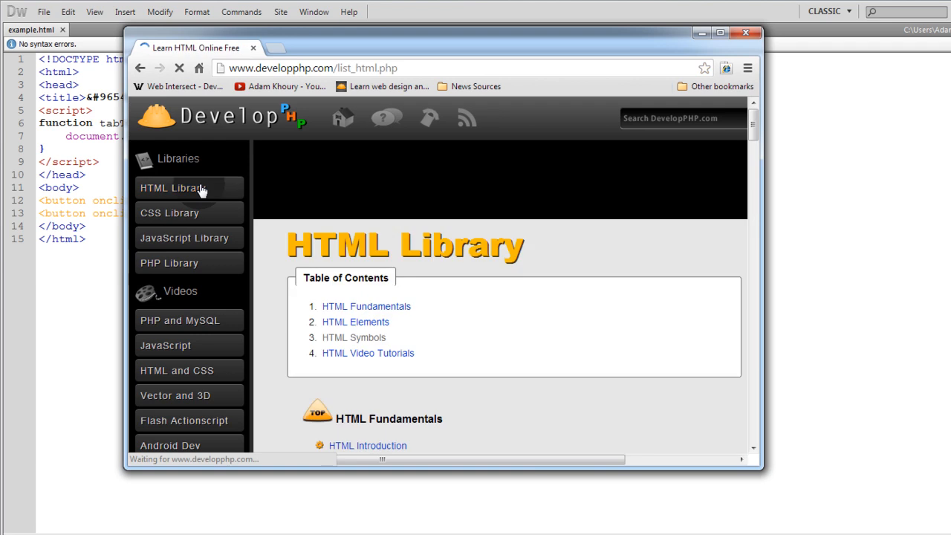
{"action": "left_click", "coordinate": [354, 337]}
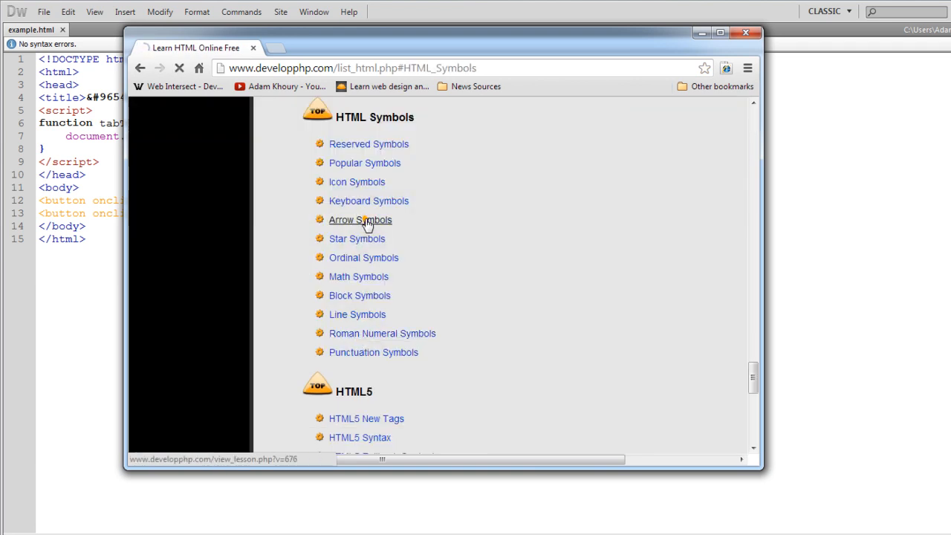
{"action": "left_click", "coordinate": [360, 220]}
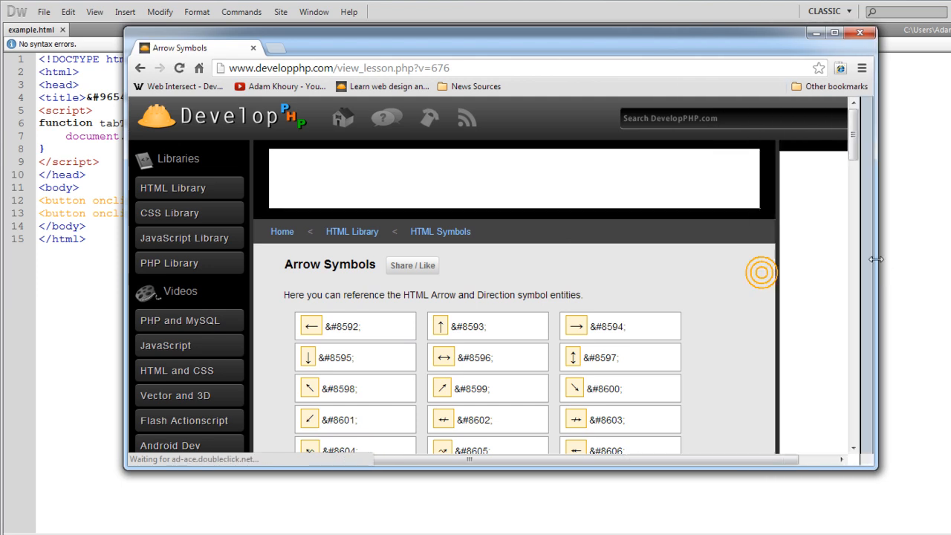
{"action": "scroll", "scroll_direction": "down", "scroll_amount": 3}
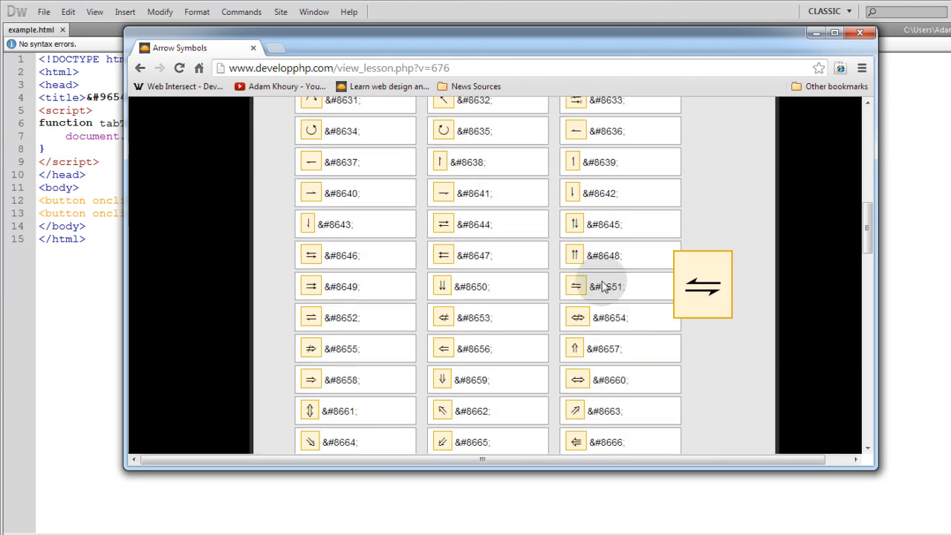
{"action": "scroll", "scroll_direction": "down", "scroll_amount": 3}
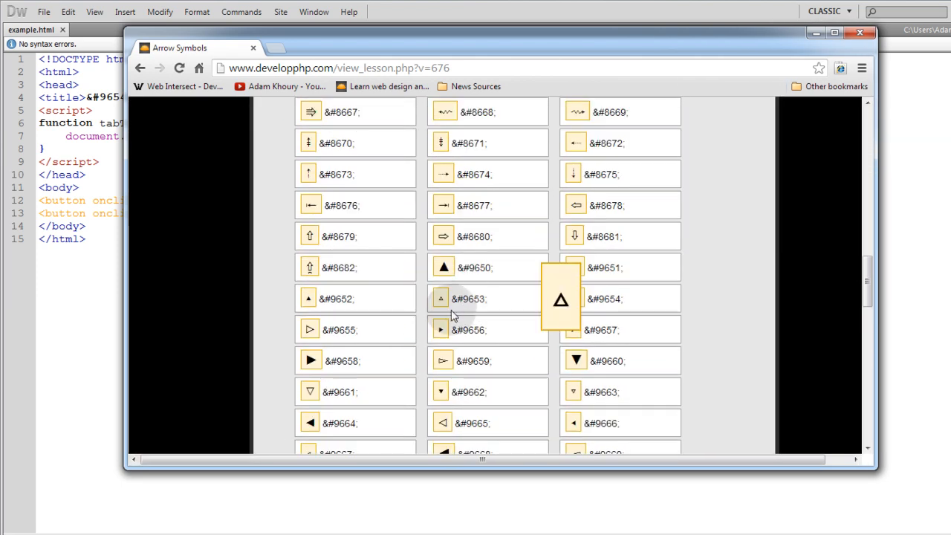
{"action": "scroll", "scroll_direction": "down", "scroll_amount": 3}
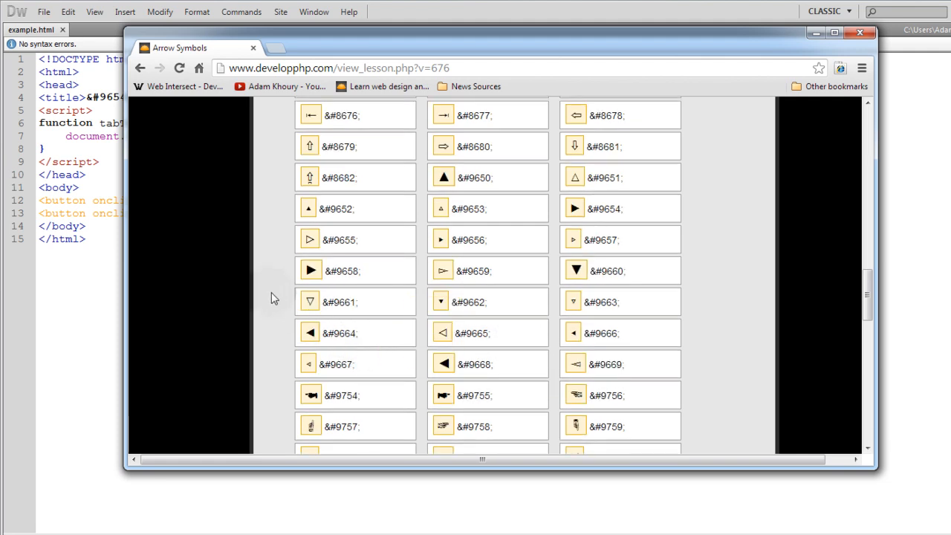
{"action": "mouse_move", "coordinate": [280, 302]}
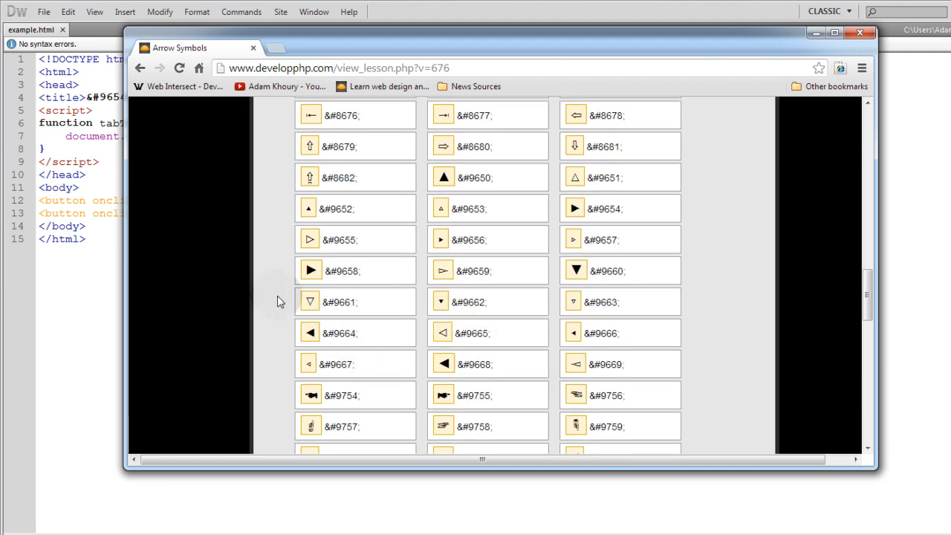